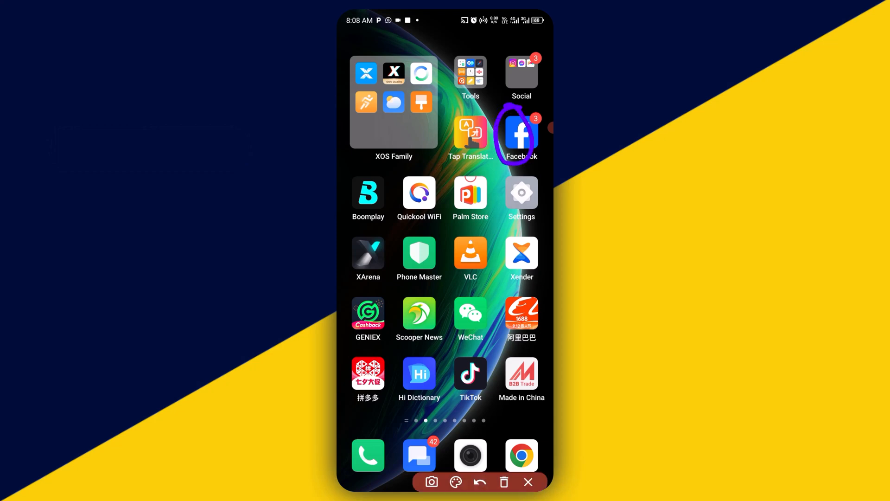
Launch the Facebook app from the home screen to reach the news feed
left_click(521, 134)
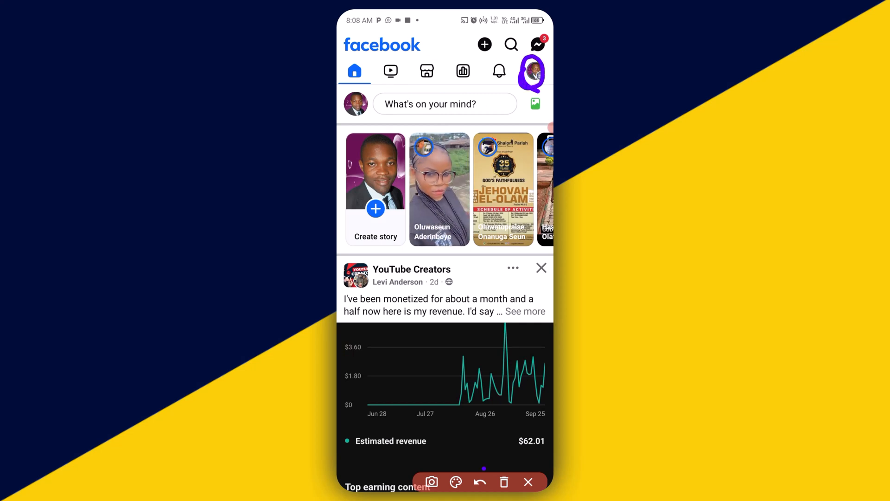
Bring up the menu of shortcuts via the profile picture and scroll toward Settings
left_click(532, 71)
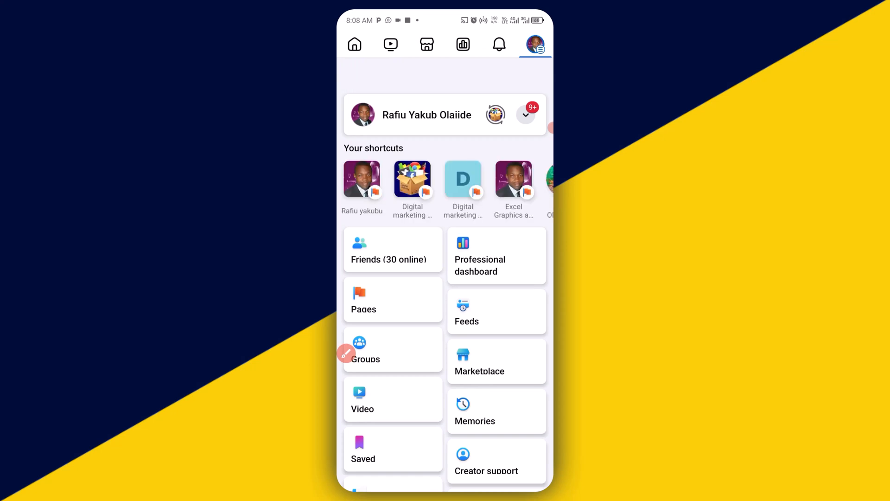
scroll("down", 3)
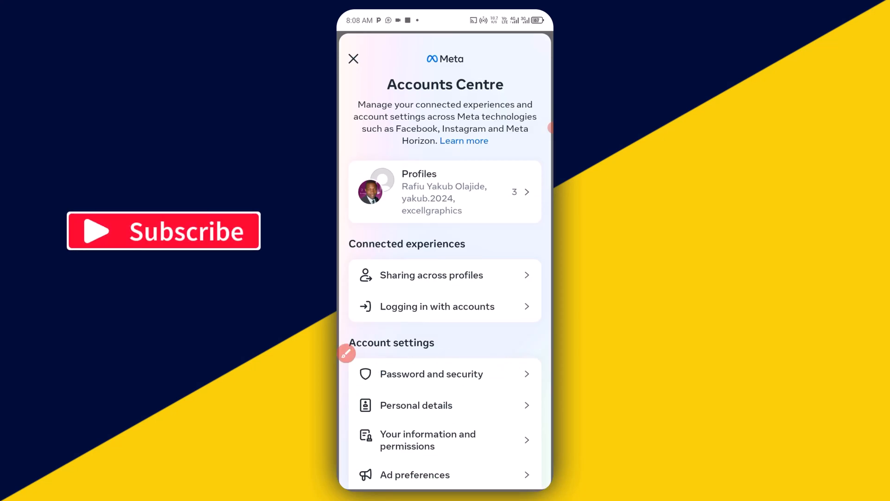
Navigate through Accounts Centre to the Message storage settings under Privacy > Messages
left_click(431, 374)
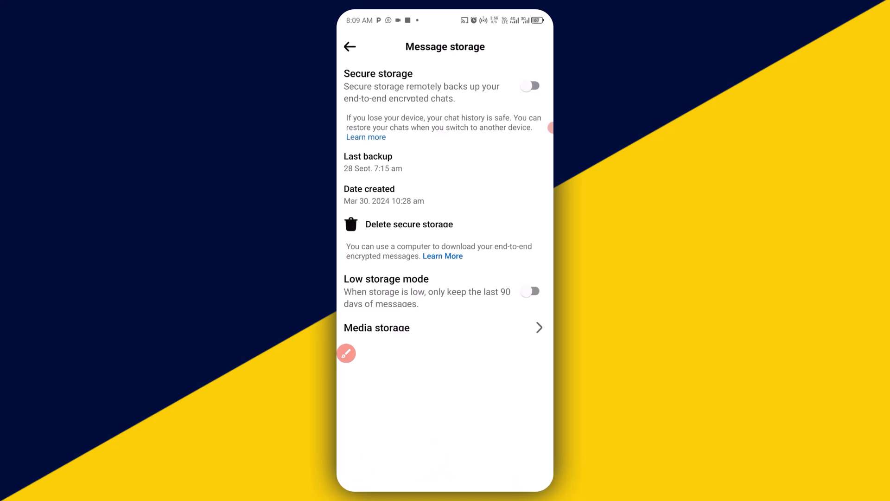
Switch on Secure storage for chats, revealing Reset PIN and 40-character code options
left_click(346, 353)
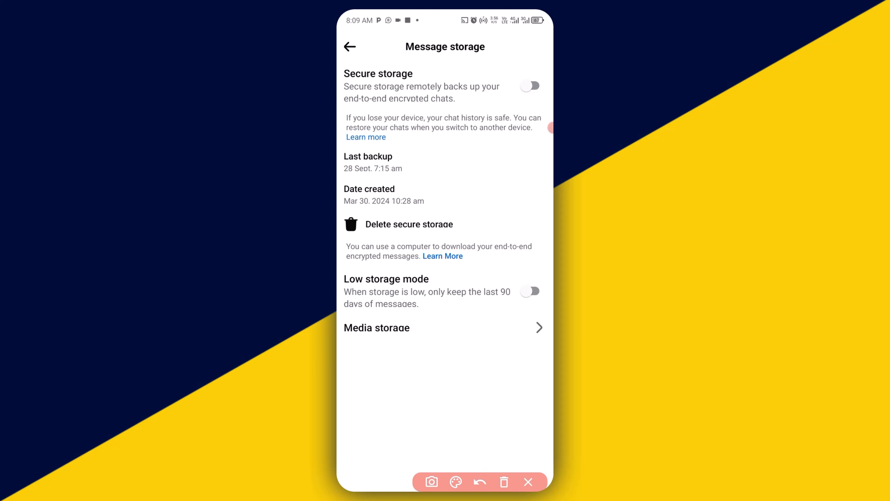
left_click_drag(508, 74, 537, 102)
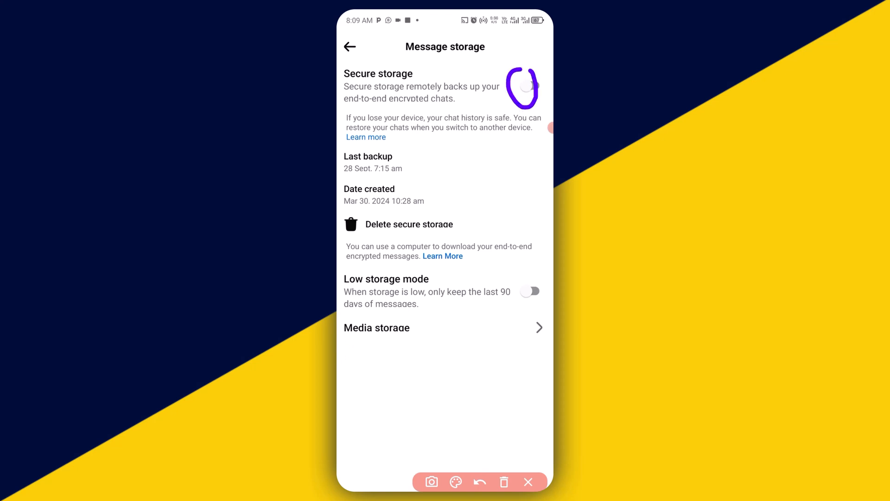
left_click(530, 85)
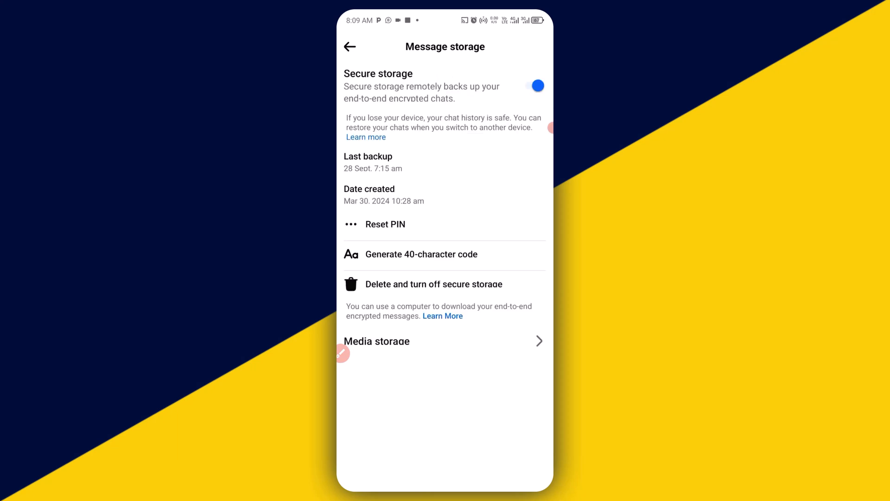